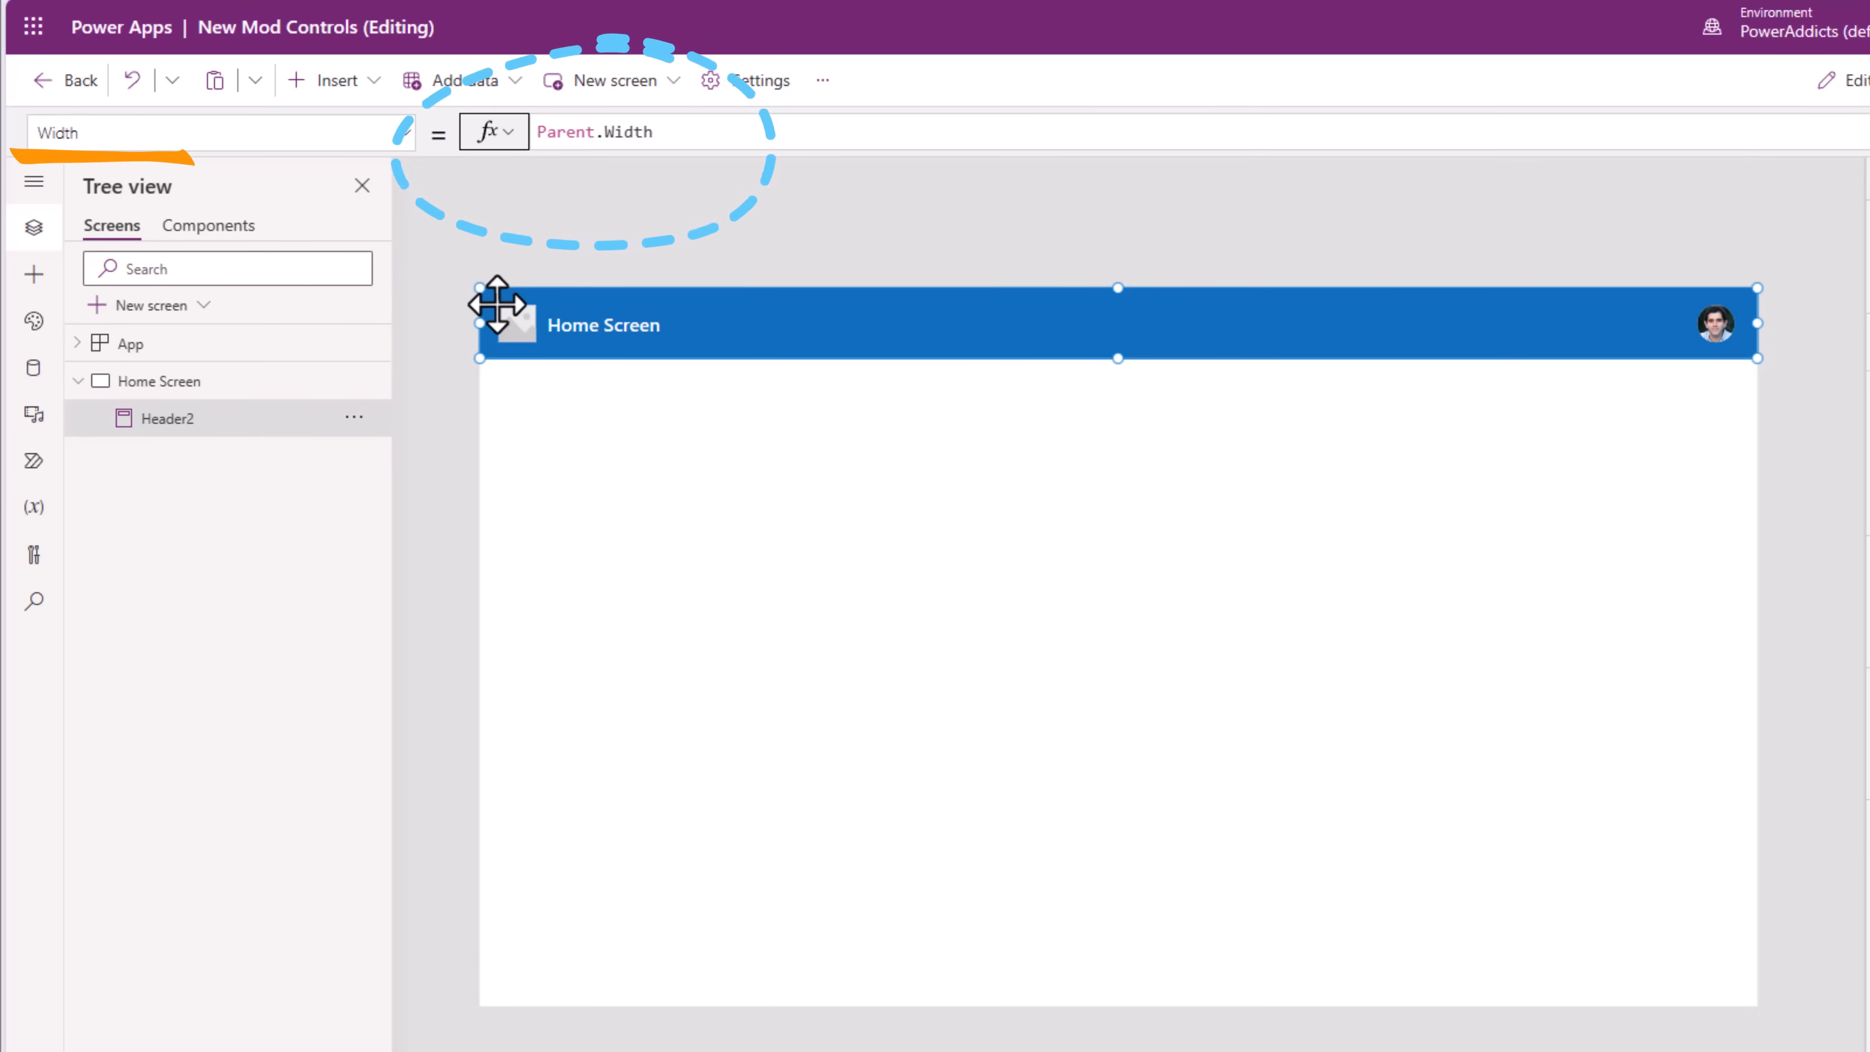
Apply the Green theme from the Themes pane so the header turns green
{"action": "left_click", "coordinate": [121, 612]}
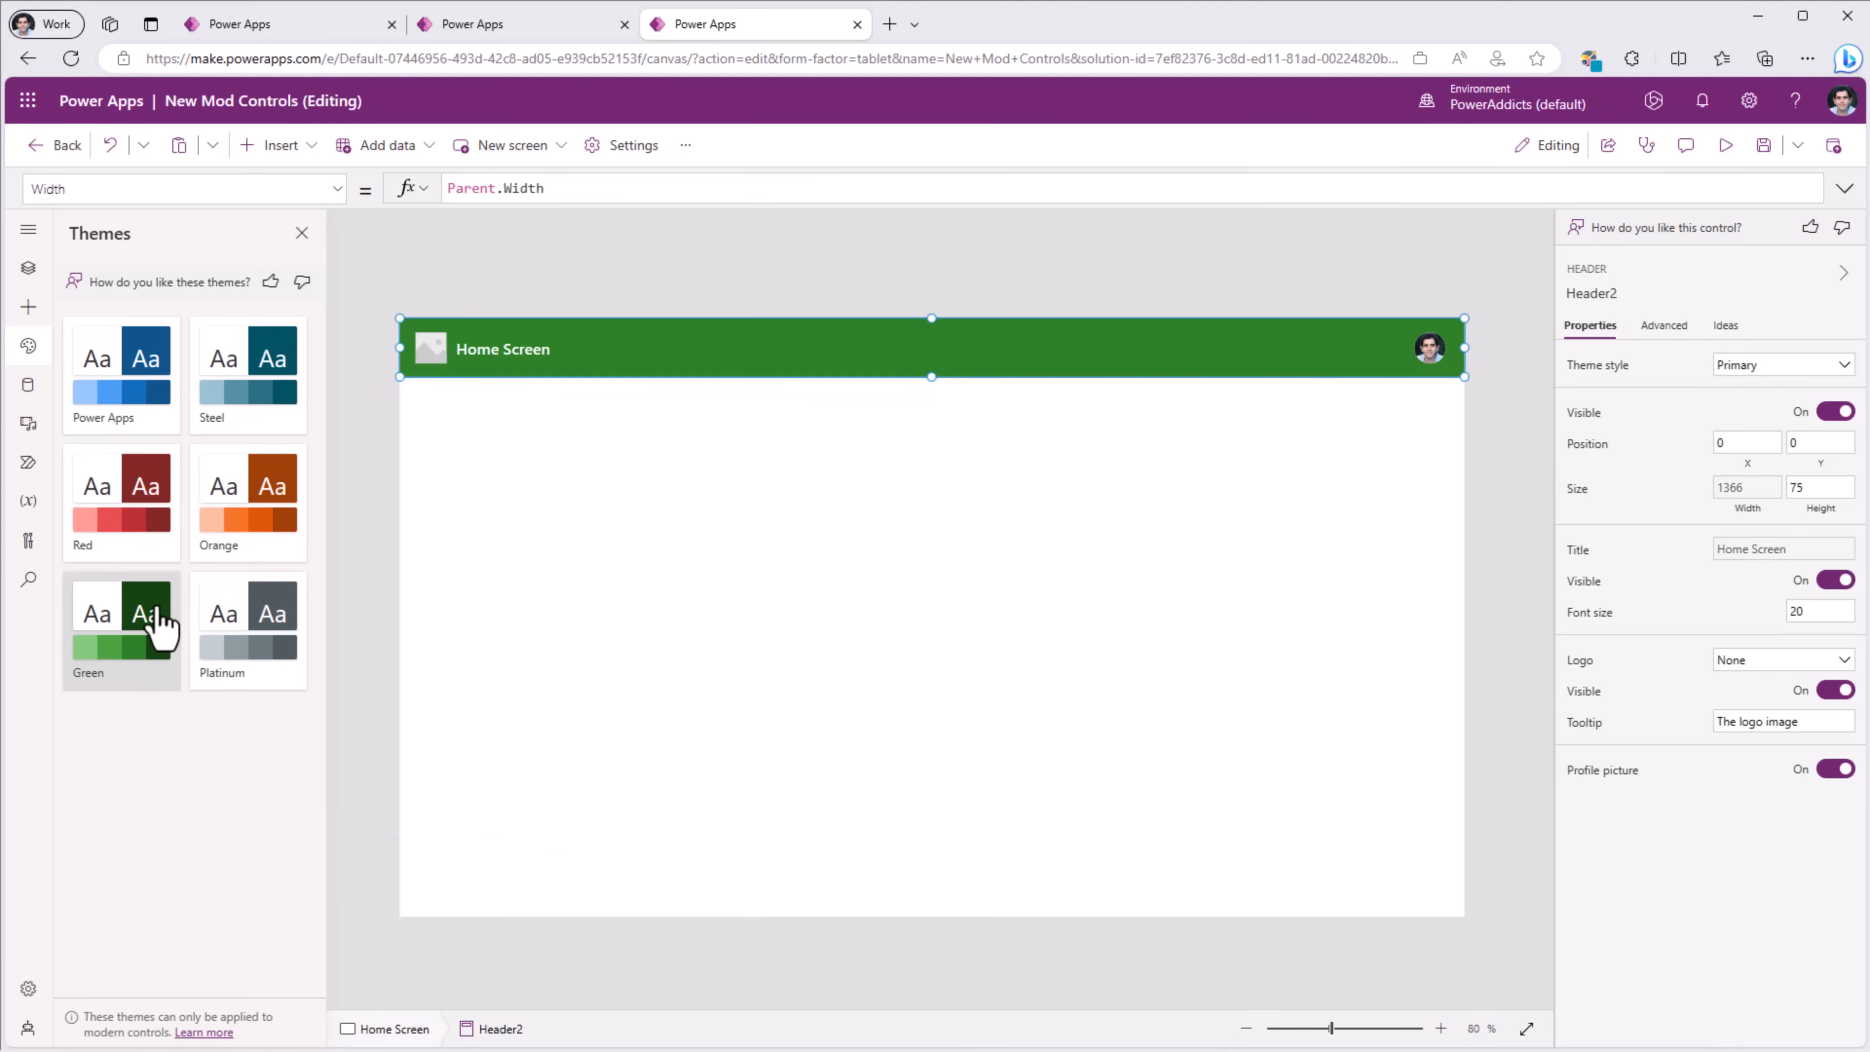
Revert to the default Power Apps theme and set the header's Theme style back to Primary
{"action": "left_click", "coordinate": [229, 370]}
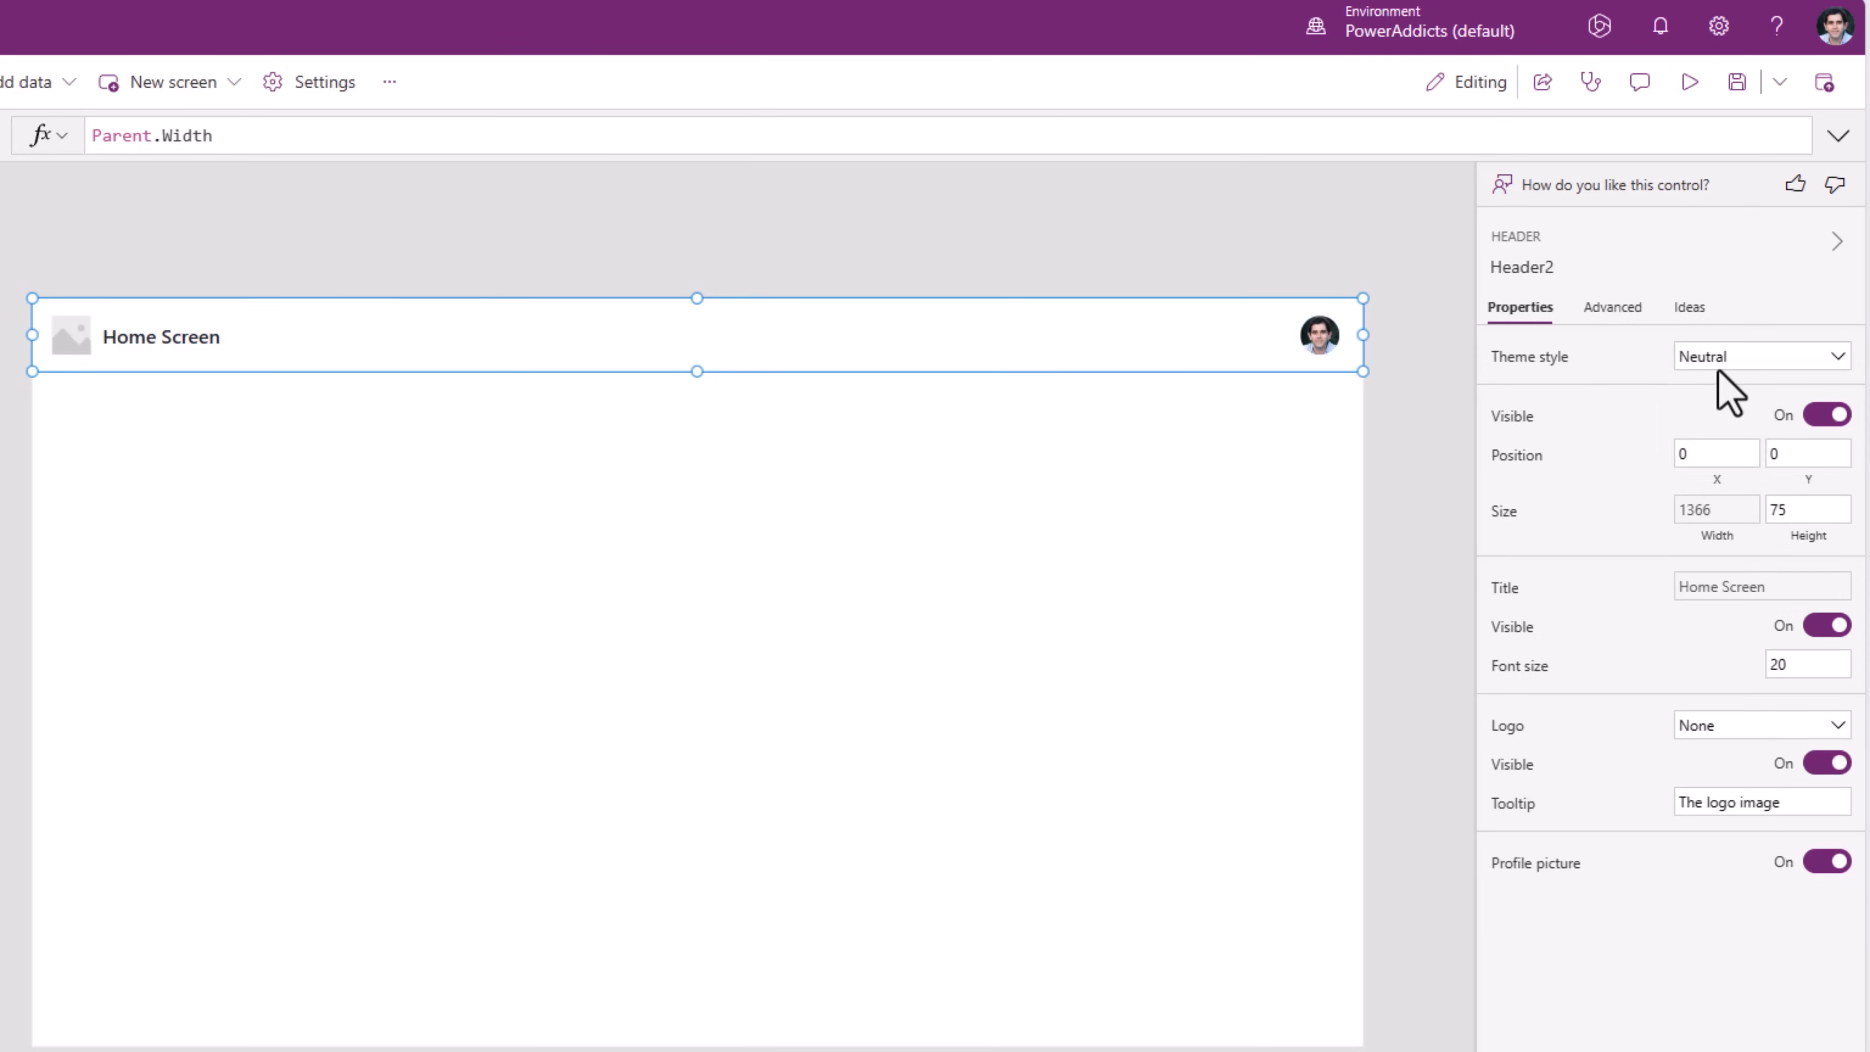
{"action": "left_click", "coordinate": [1759, 356]}
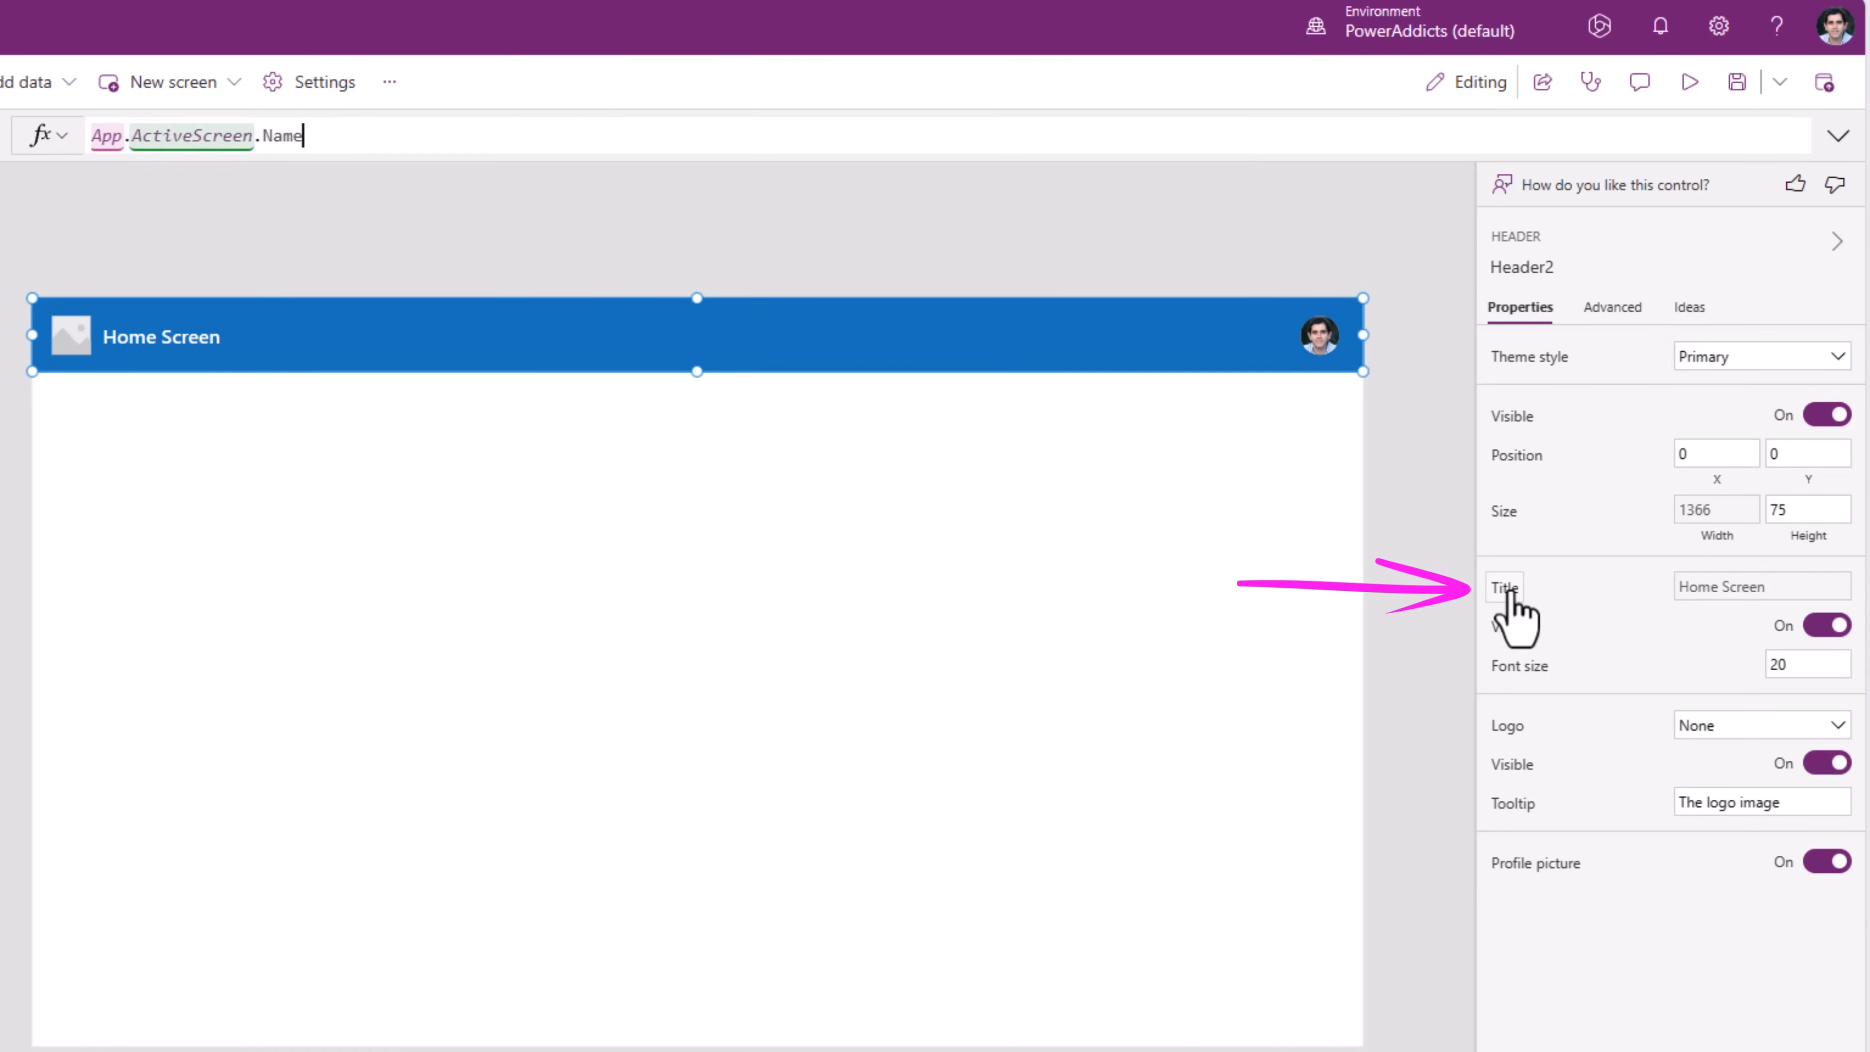
Rename the screen so the header title reads Home Page, then check the title's Visible property
{"action": "left_click", "coordinate": [191, 569]}
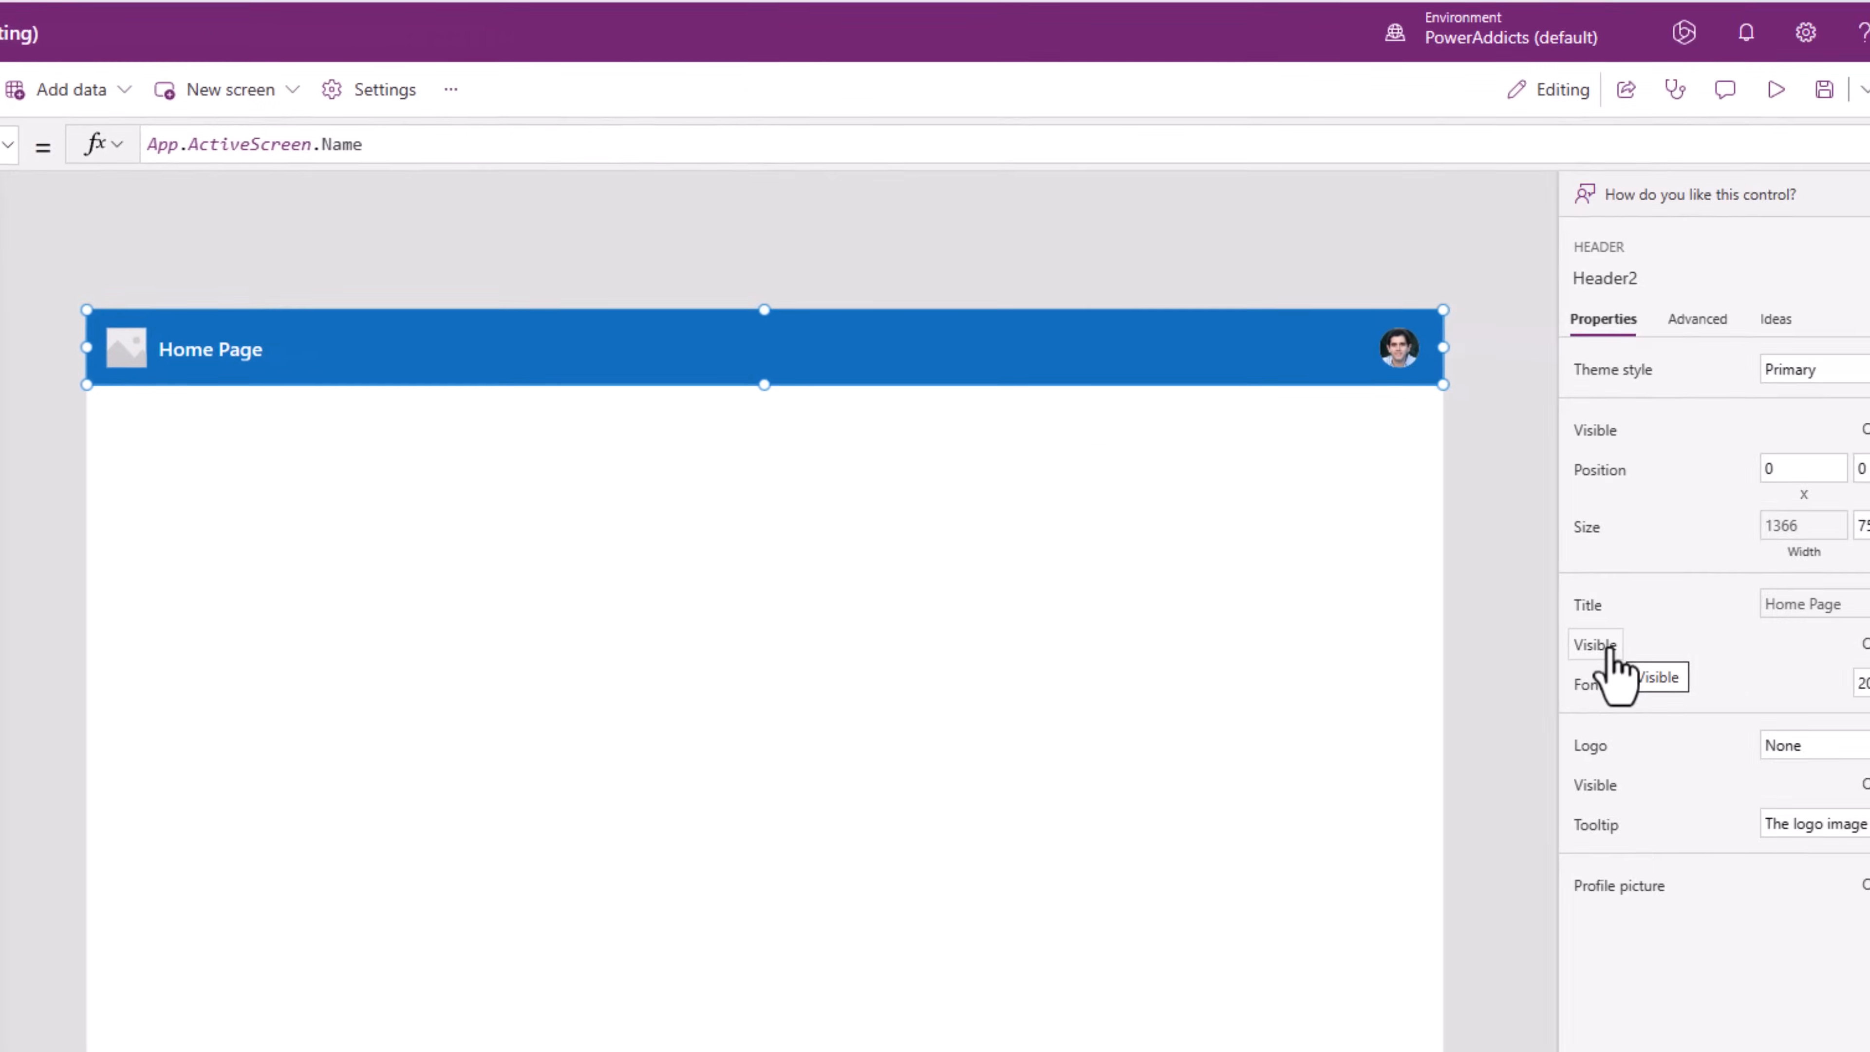
{"action": "left_click", "coordinate": [1595, 644]}
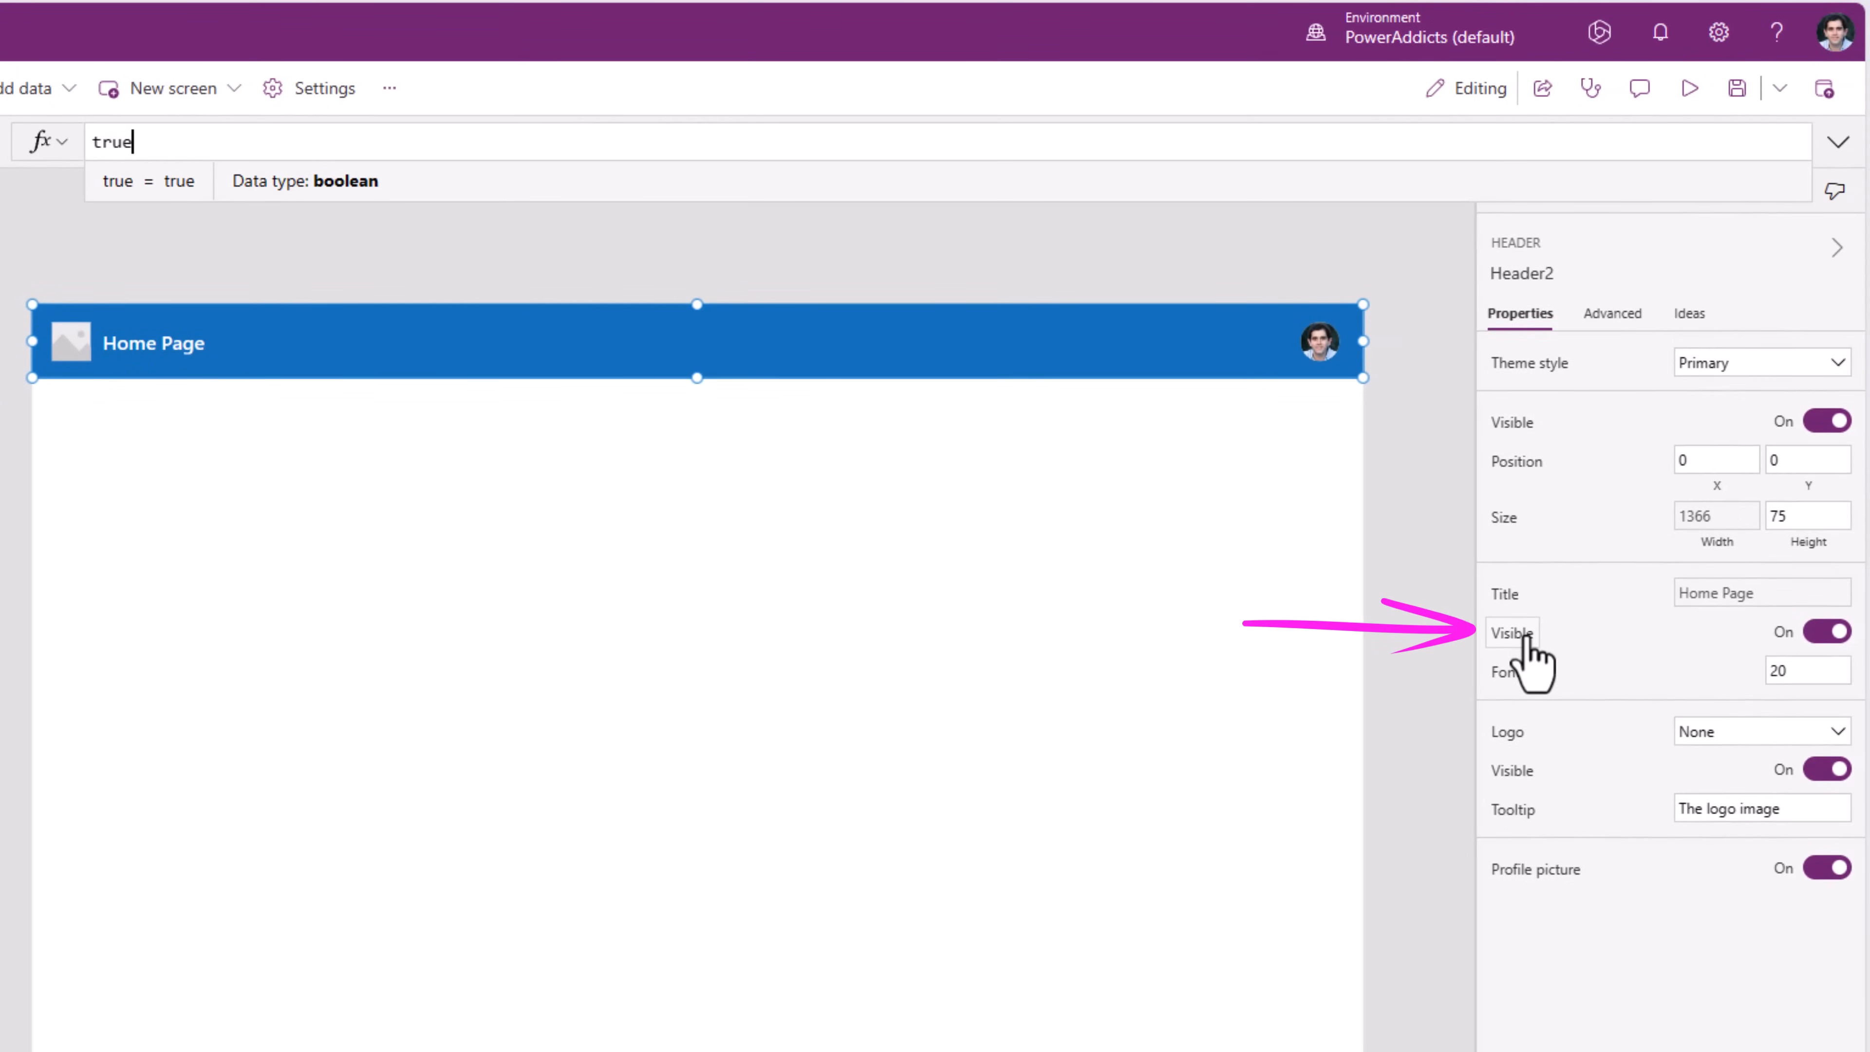
{"action": "left_click", "coordinate": [1826, 902]}
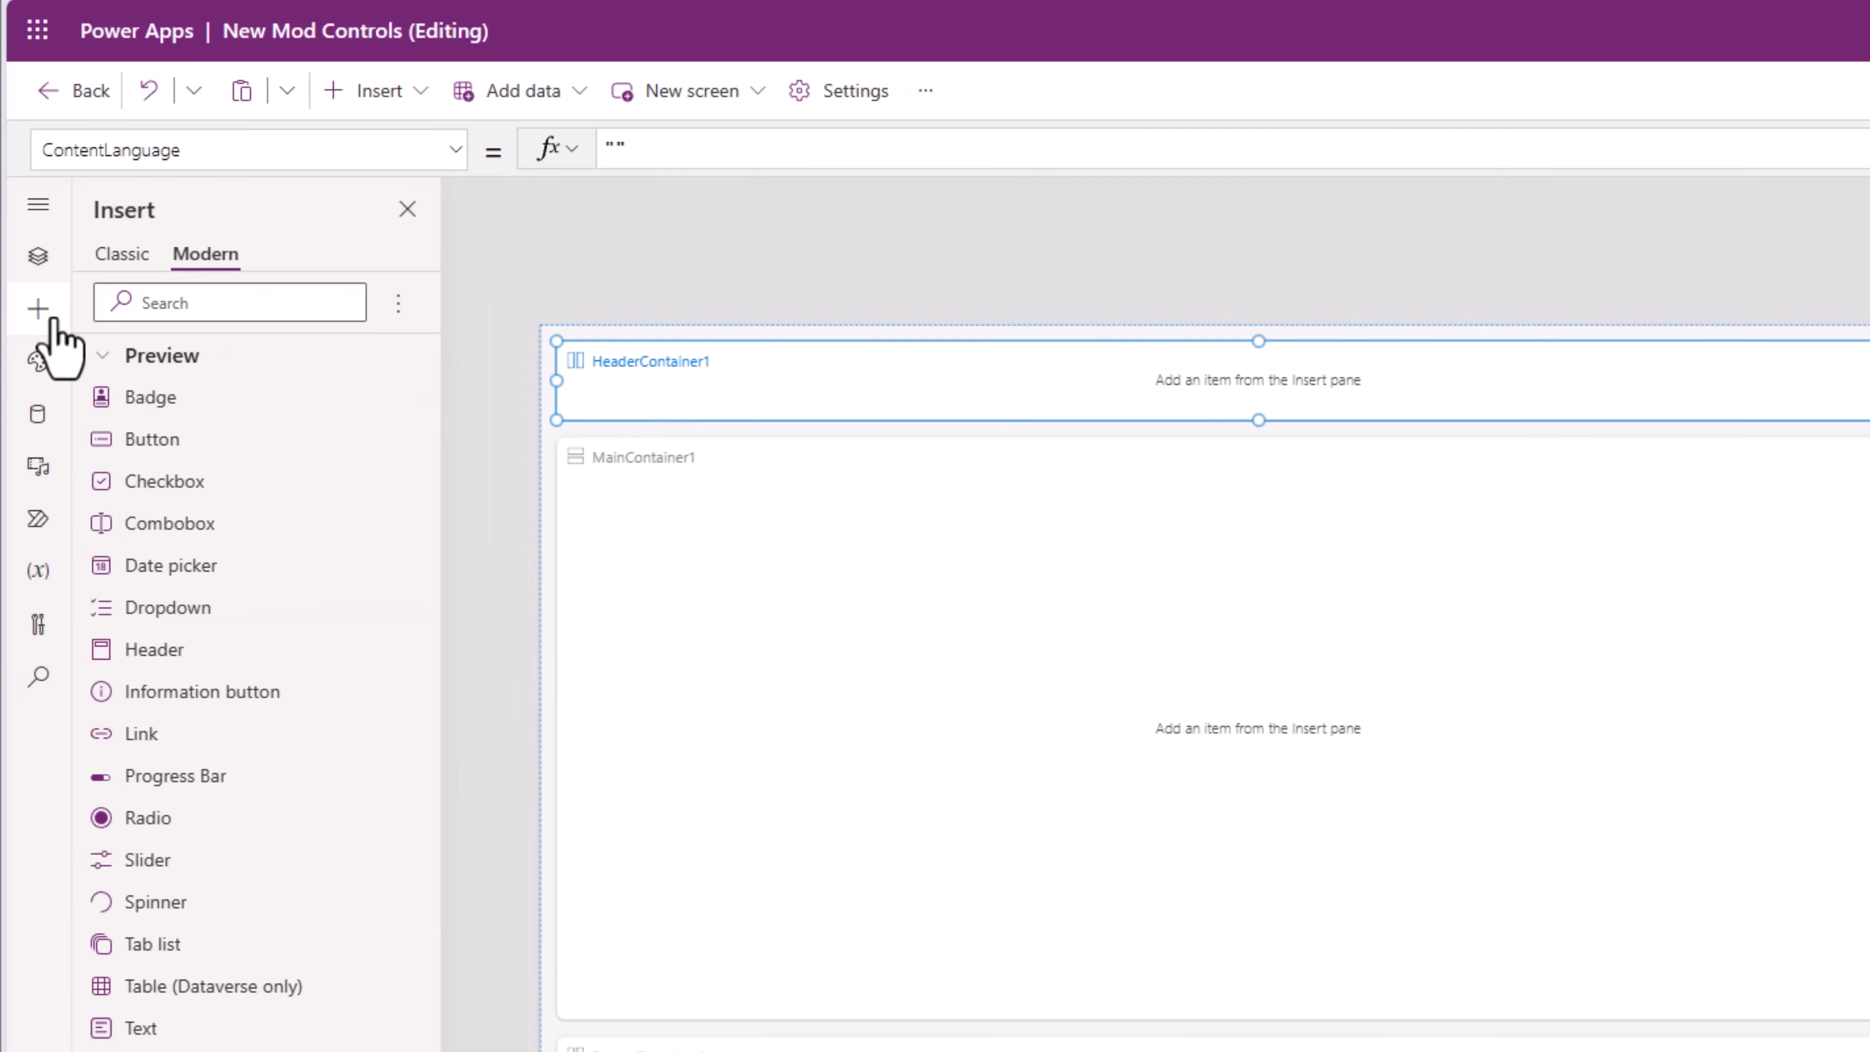
Insert a modern Header control into HeaderContainer1, titled Task Management App
{"action": "left_click", "coordinate": [38, 256]}
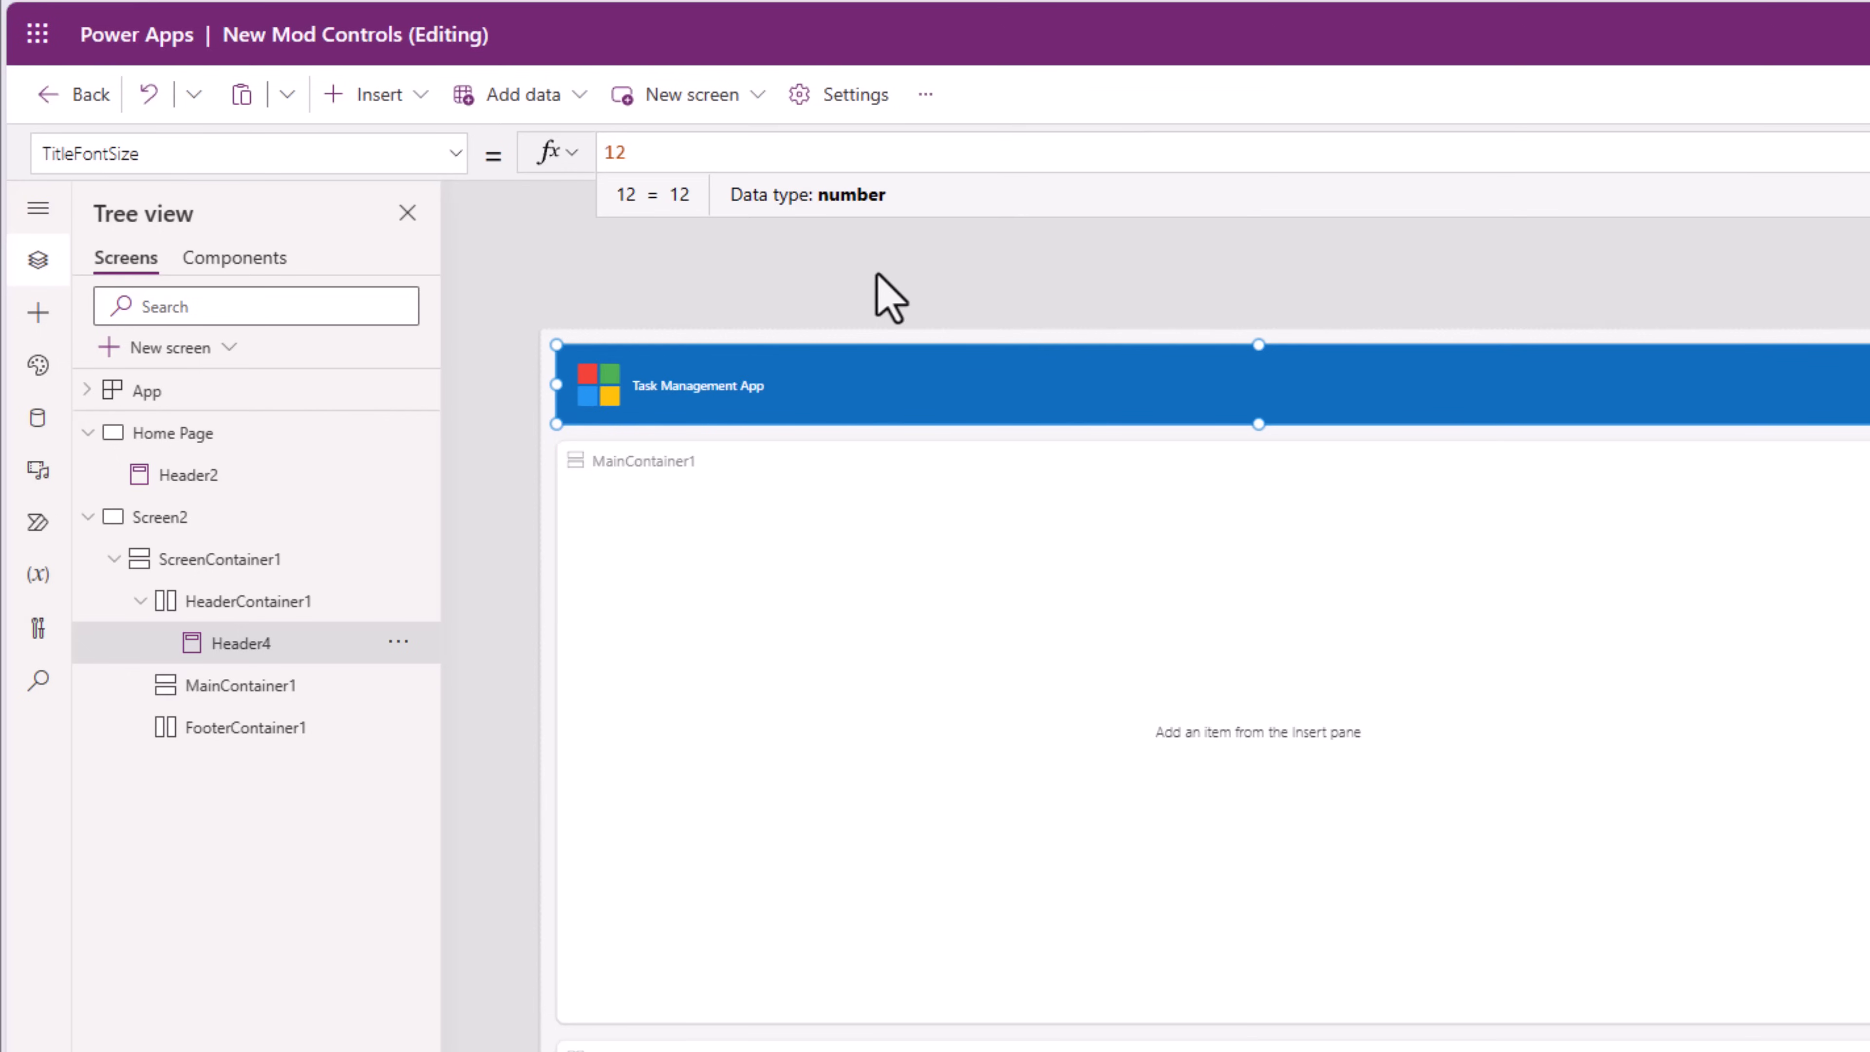
Begin TitleFontSize formula Switch(Screen2.Size,1,14, so size 1 screens use font 14
{"action": "type", "text": "Switch("}
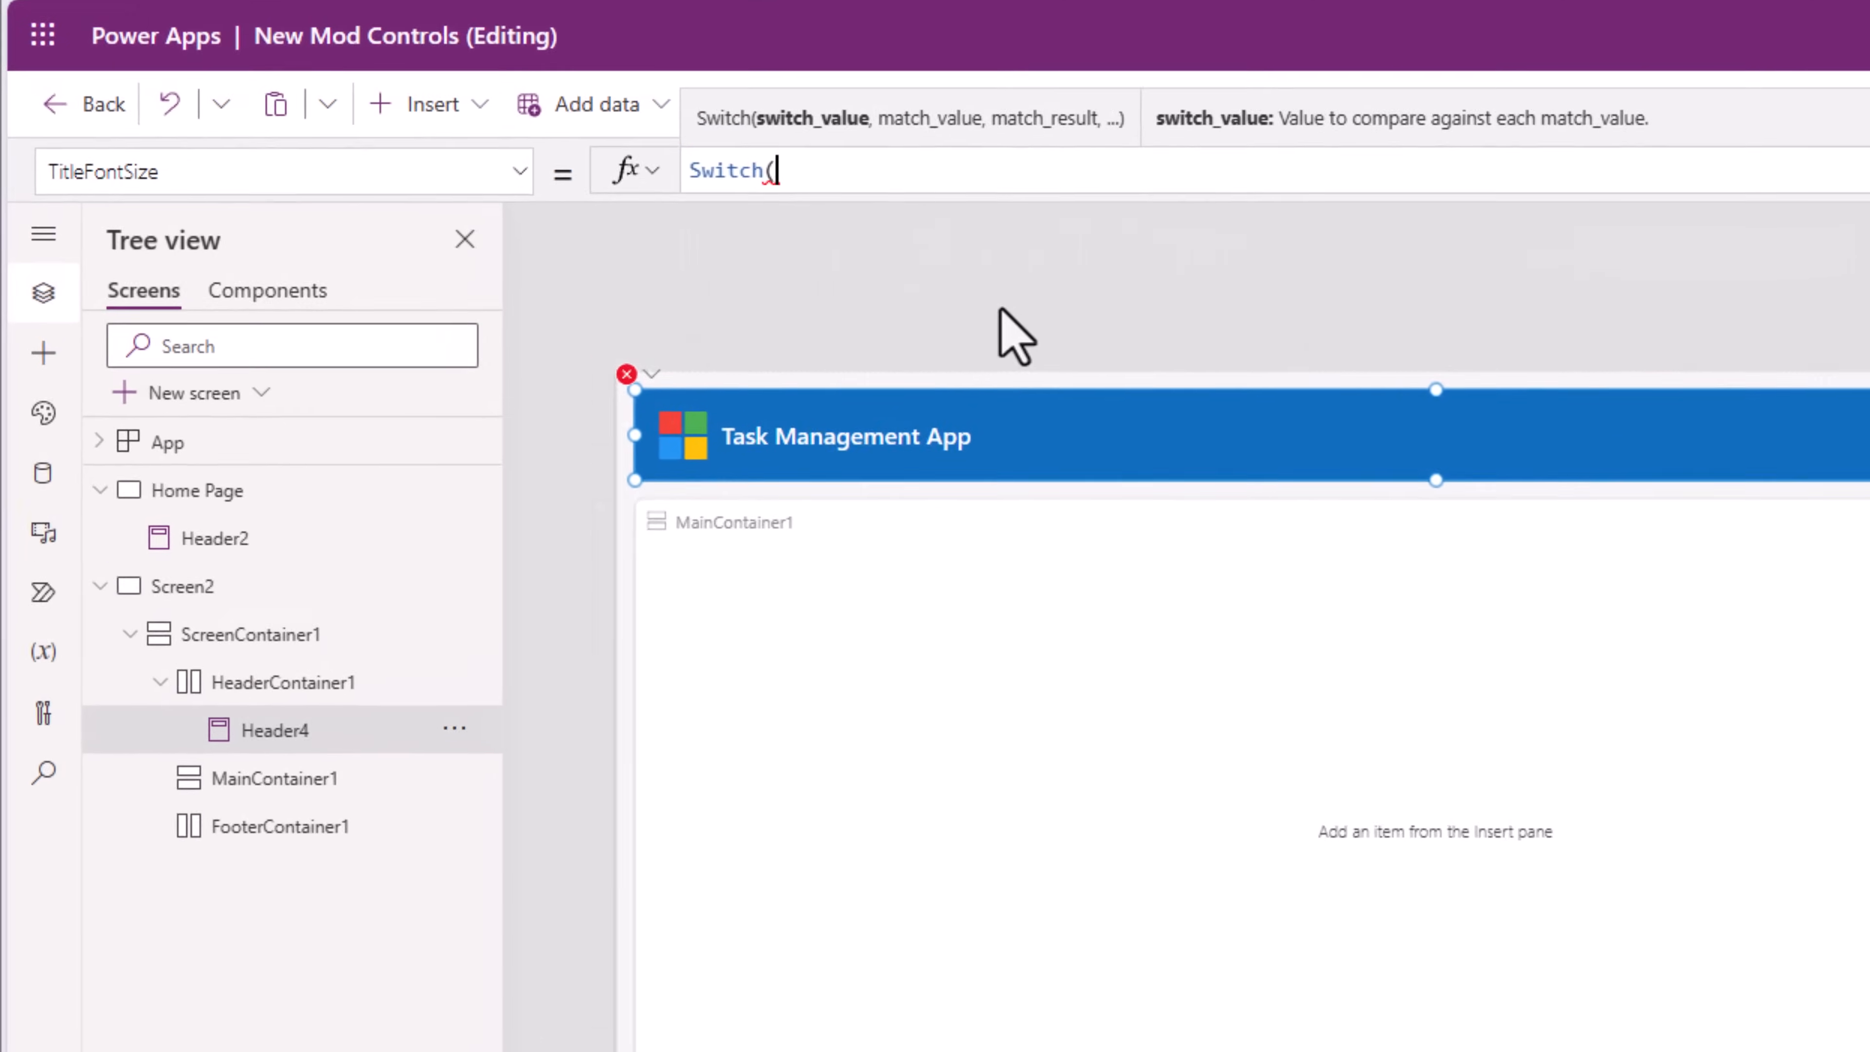
{"action": "type", "text": "Screen2.Size,1,14,"}
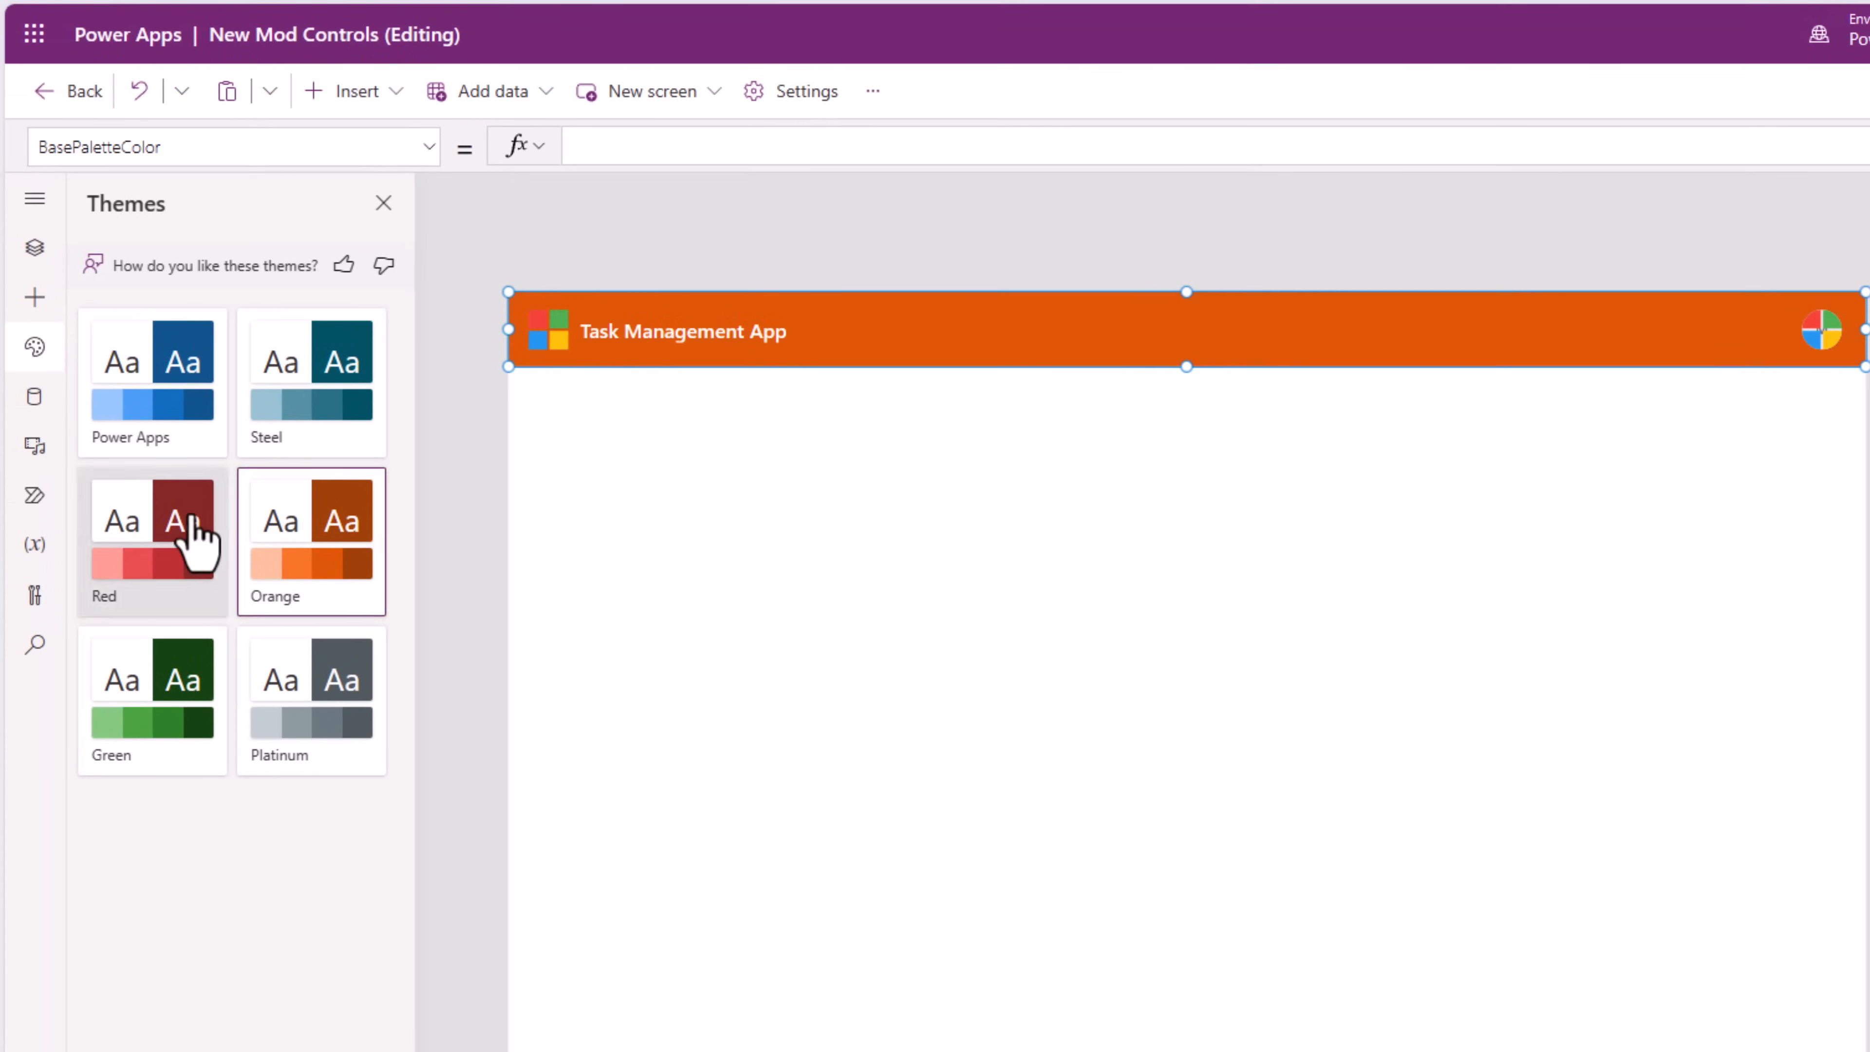
Set the header's BasePaletteColor from the Red theme tile after trying Orange
{"action": "left_click", "coordinate": [310, 542]}
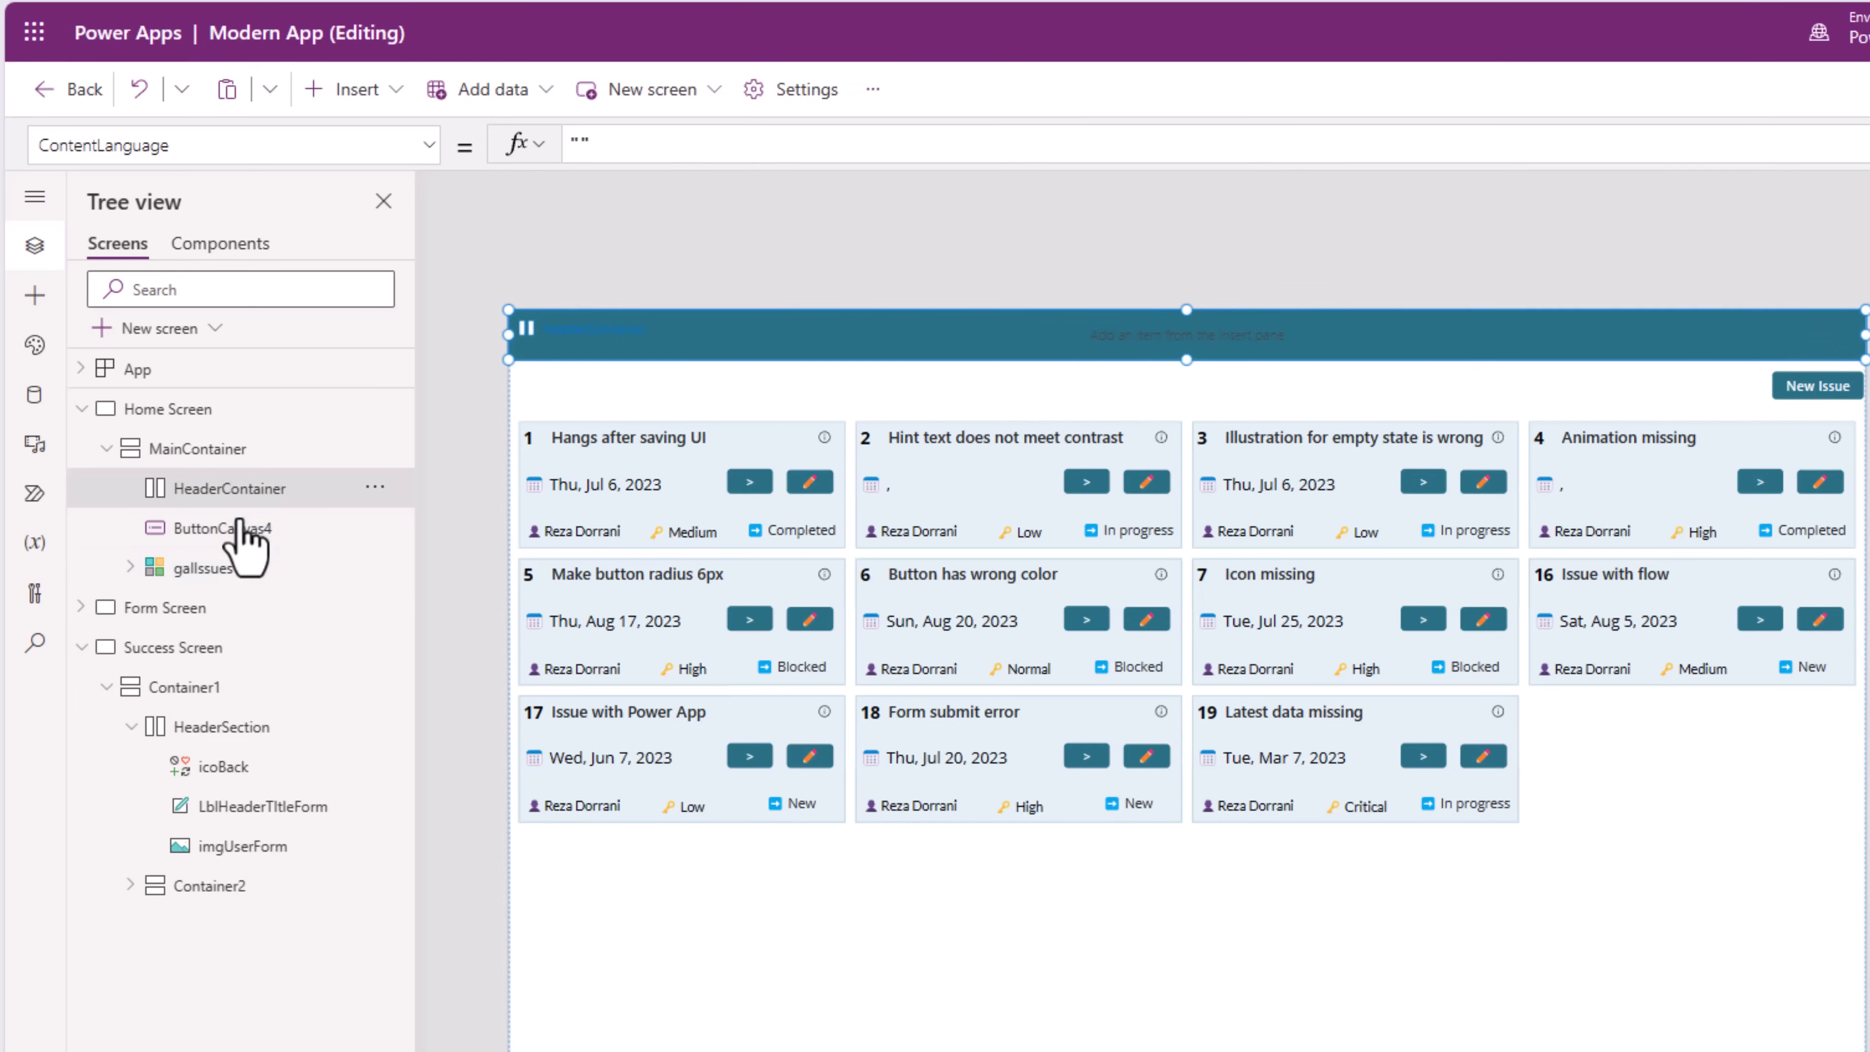
Select HeaderContainer under MainContainer, whose Fill is App.Theme.Colors.Primary
{"action": "left_click", "coordinate": [230, 488]}
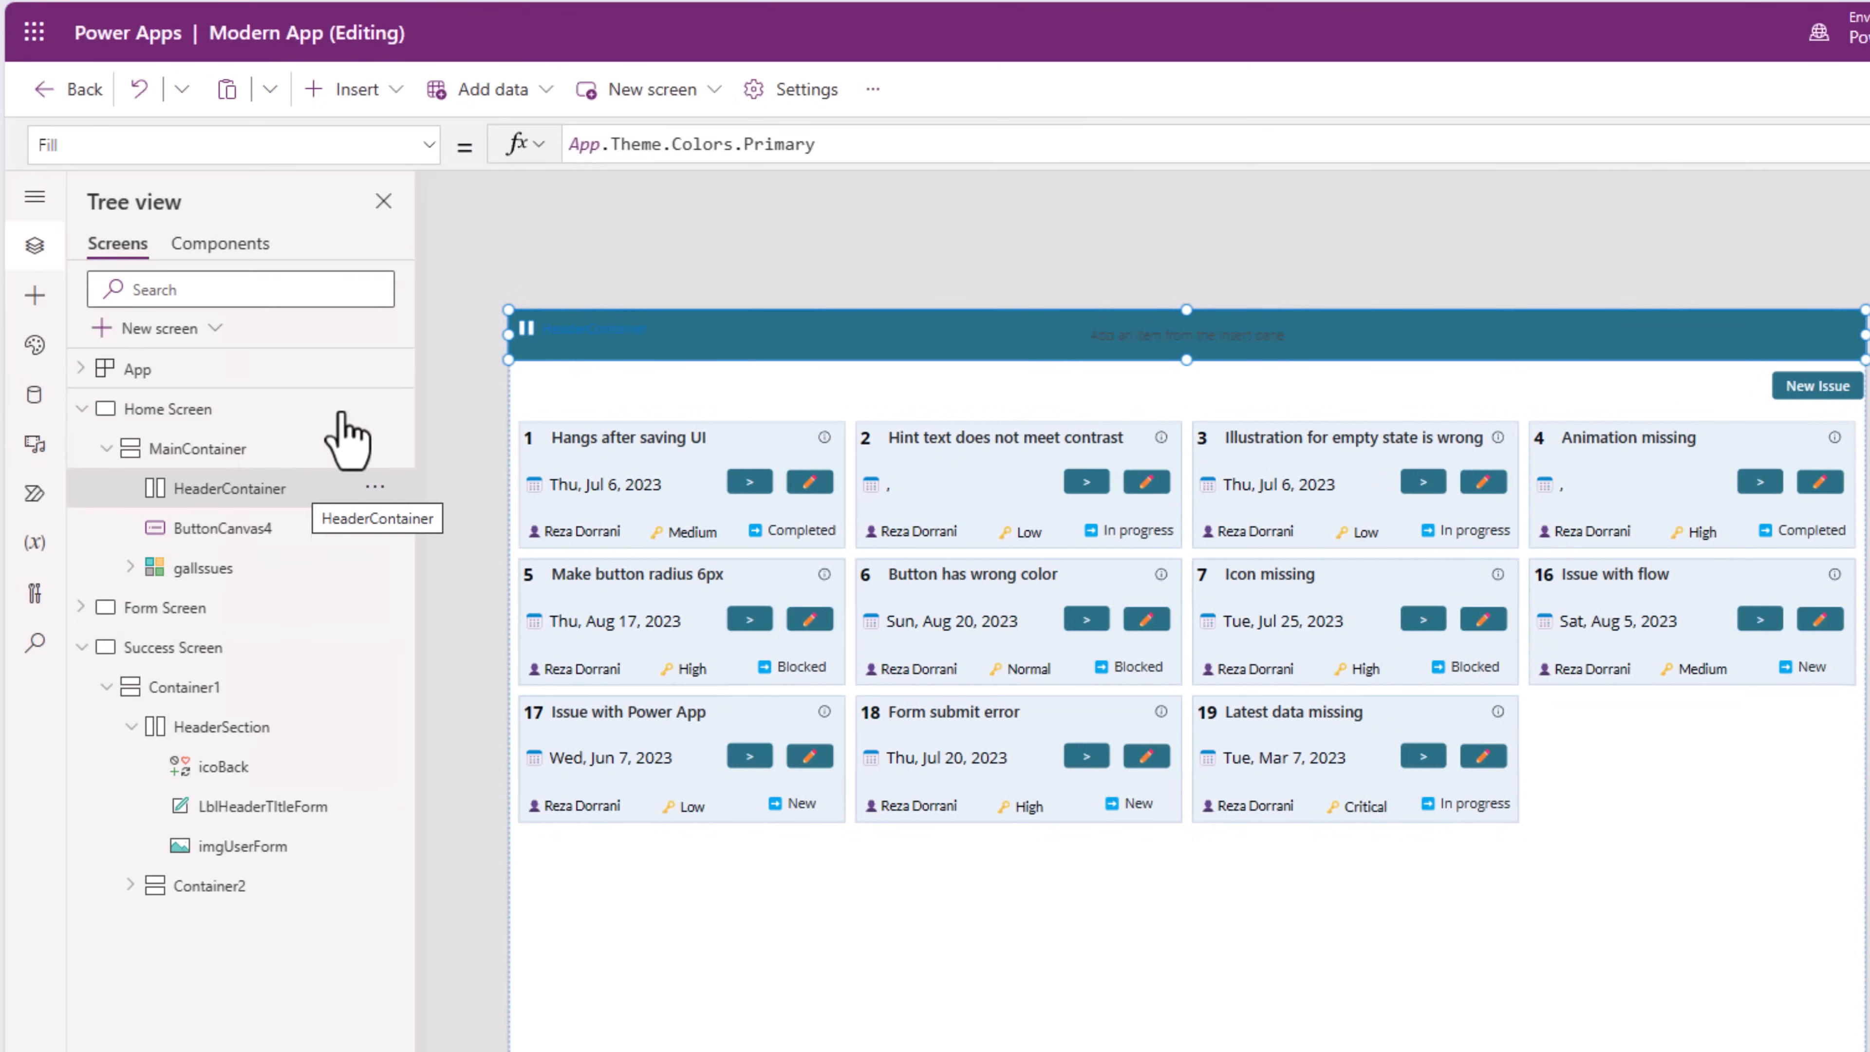